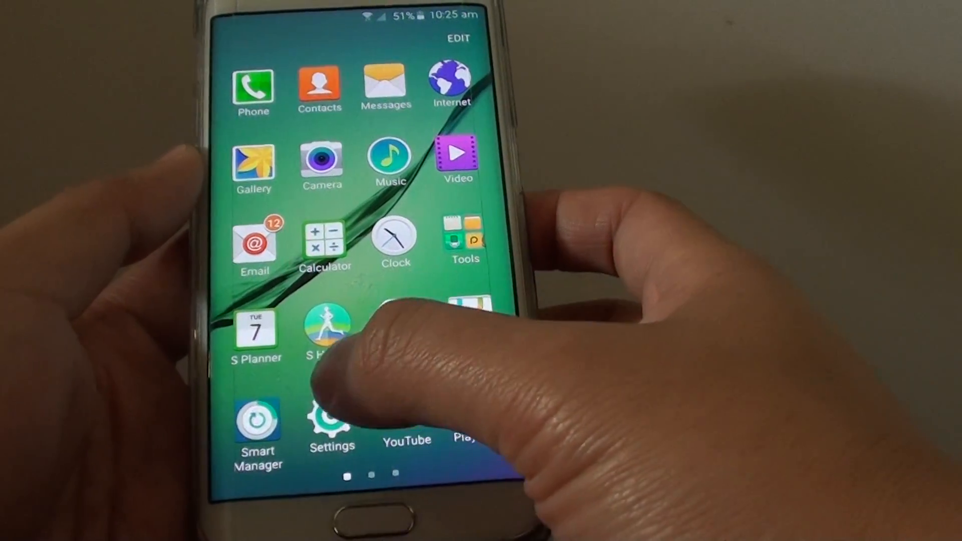
Reach the Google Keyboard settings page via Settings and Language and input.
{"action": "left_click", "coordinate": [332, 423]}
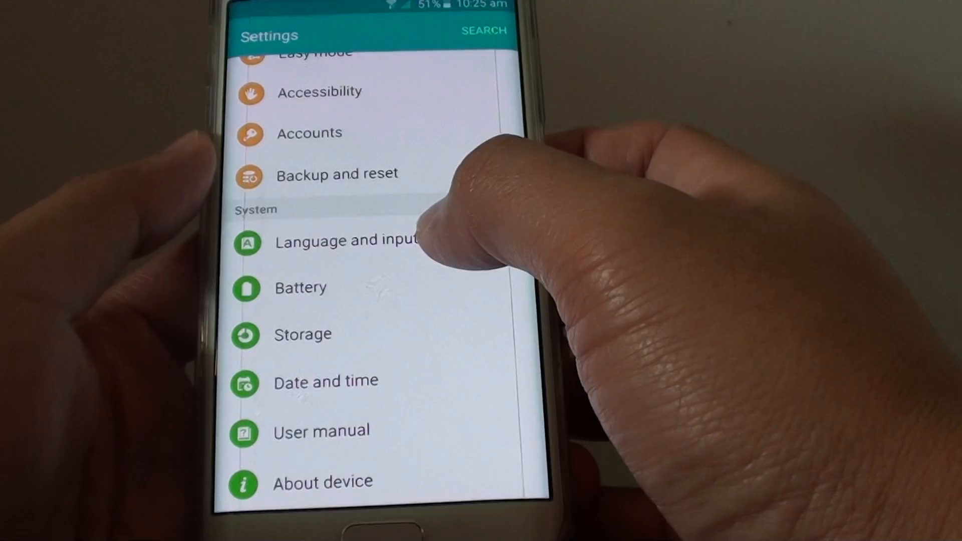
{"action": "left_click", "coordinate": [345, 240]}
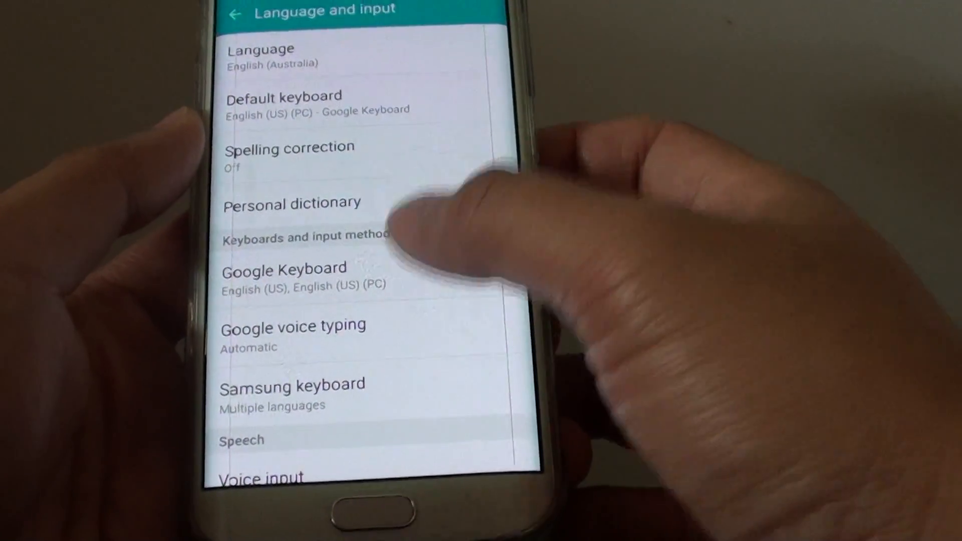
{"action": "left_click", "coordinate": [284, 268]}
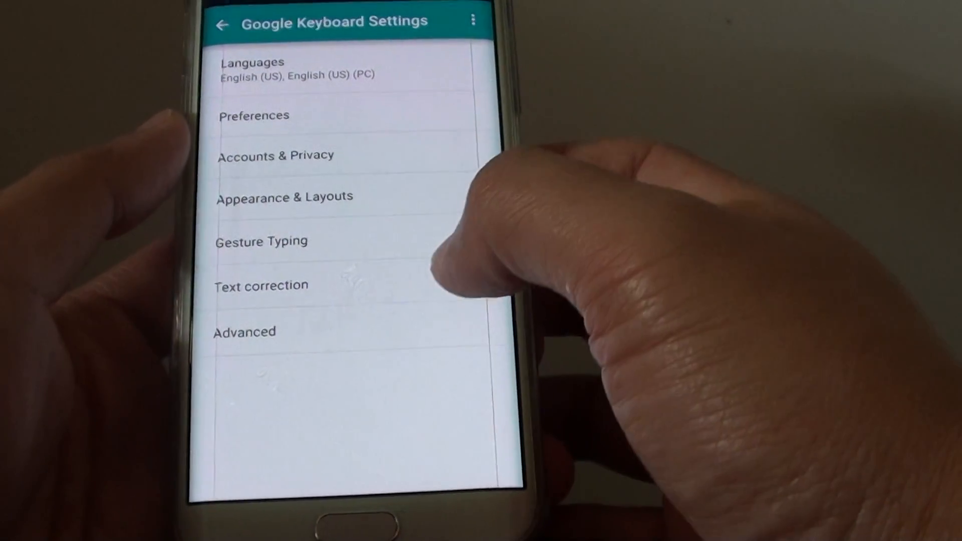
Enter the Text correction options of Google Keyboard.
{"action": "left_click", "coordinate": [261, 284]}
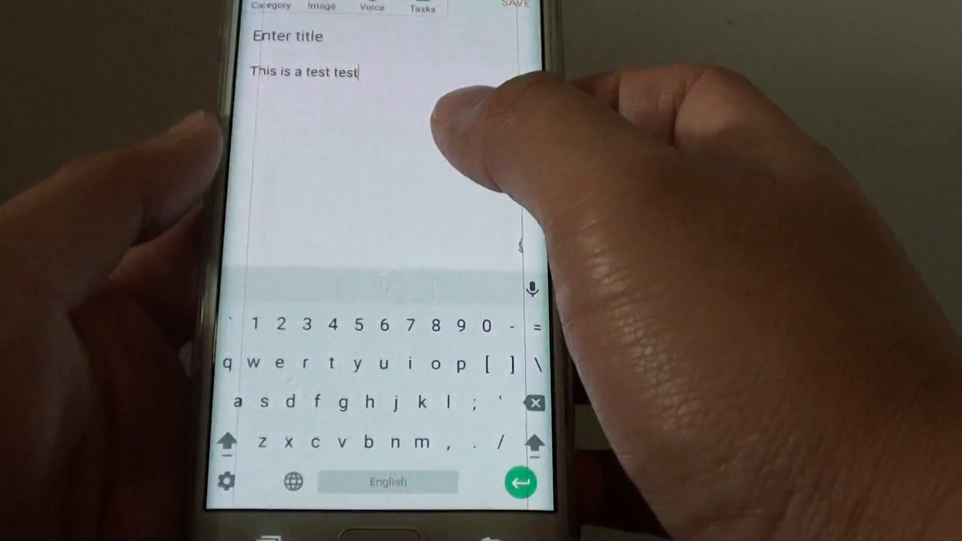
Append 'gfk' to the memo so the suggestion strip starts offering words.
{"action": "type", "text": "gfk f f"}
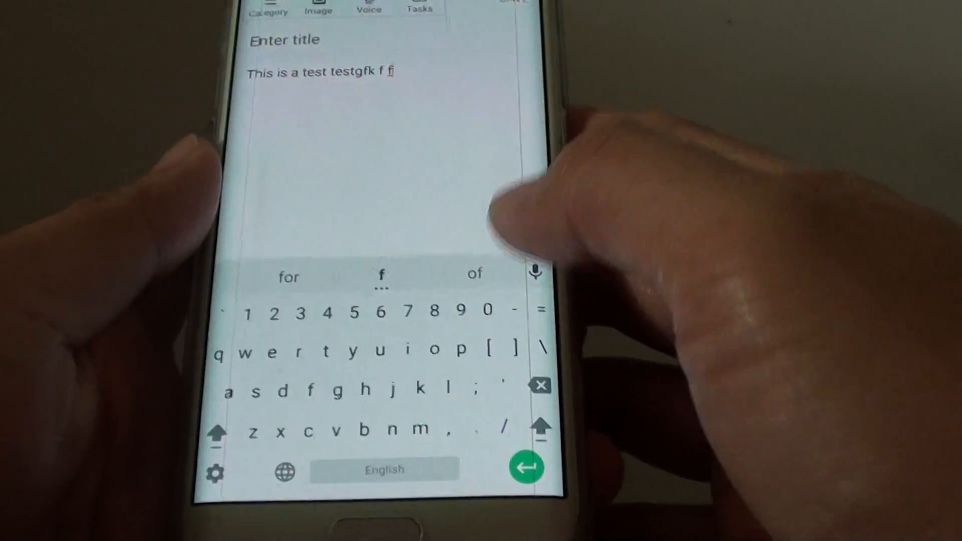
{"action": "left_click", "coordinate": [540, 385]}
{"action": "type", "text": "Impo"}
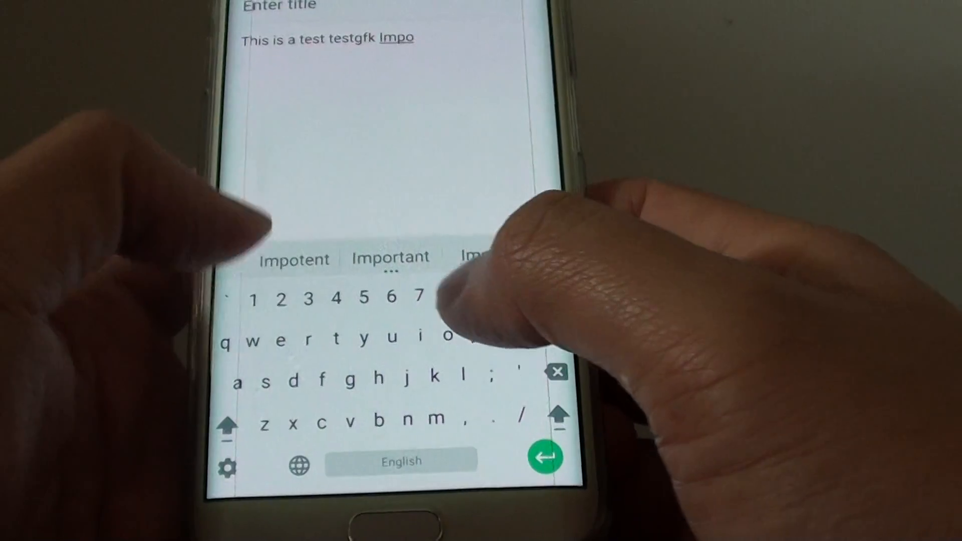
Accept the 'Important' suggestion to finish the note and return to the home screen.
{"action": "left_click", "coordinate": [391, 257]}
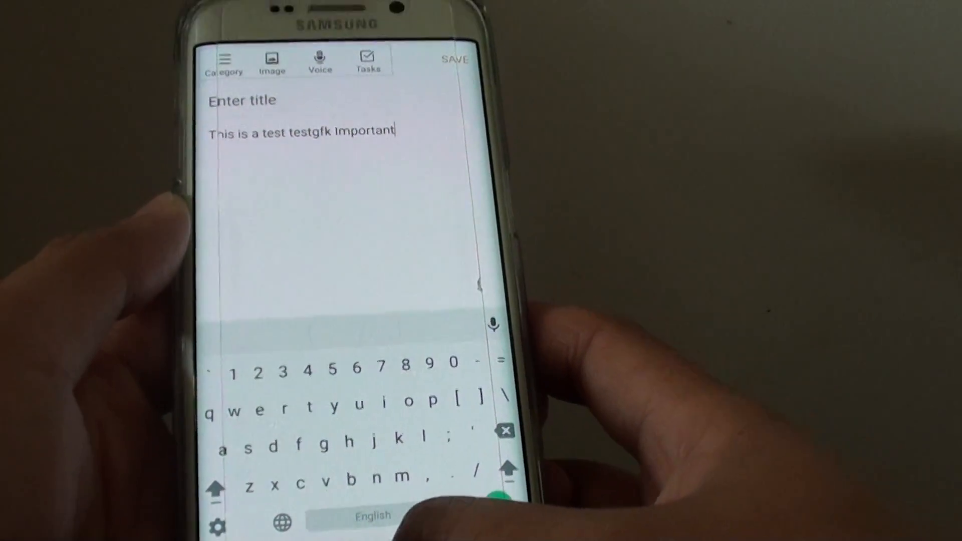
{"action": "key", "text": "home"}
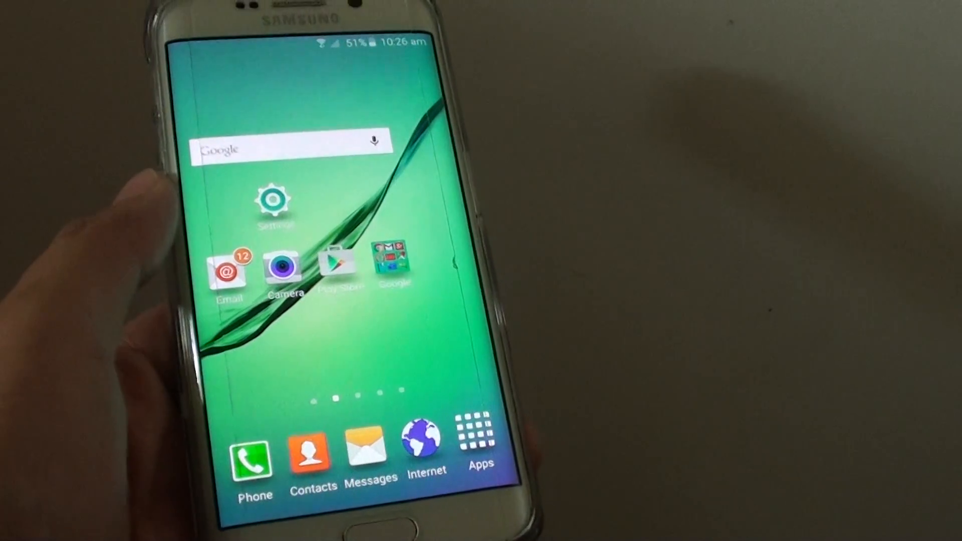